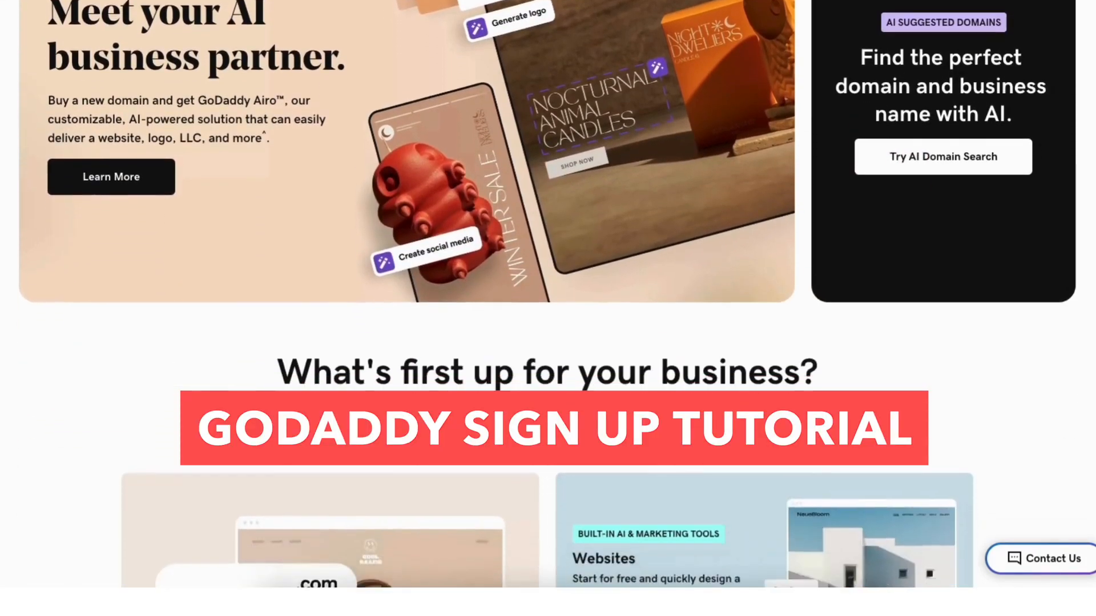
From Sign In in the top bar, choose Create an Account under New Customer
{"action": "scroll", "scroll_direction": "down", "scroll_amount": 3}
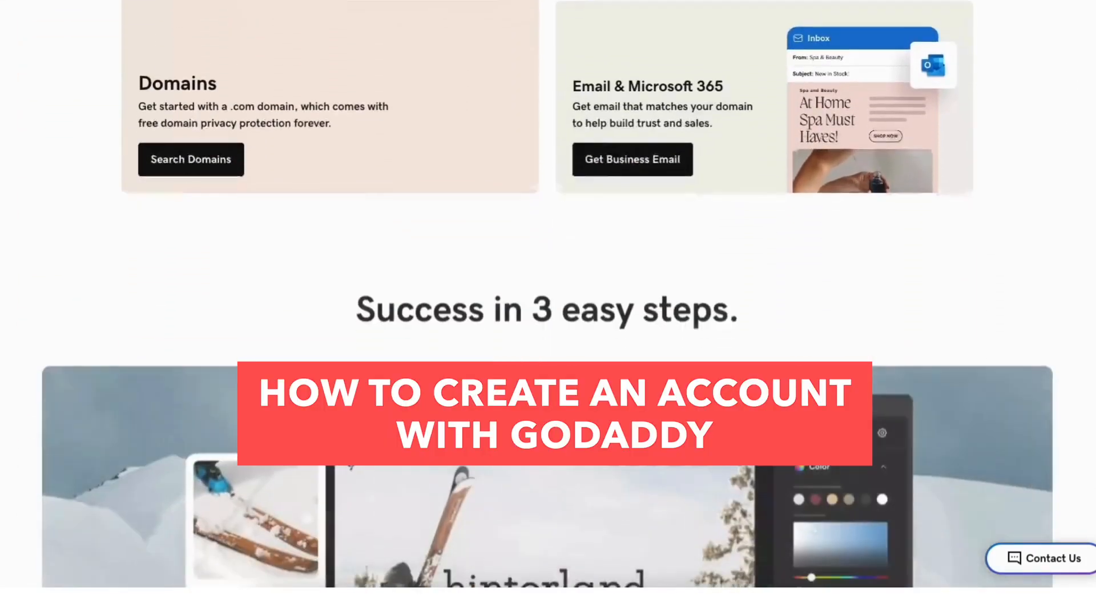
{"action": "scroll", "scroll_direction": "down", "scroll_amount": 3}
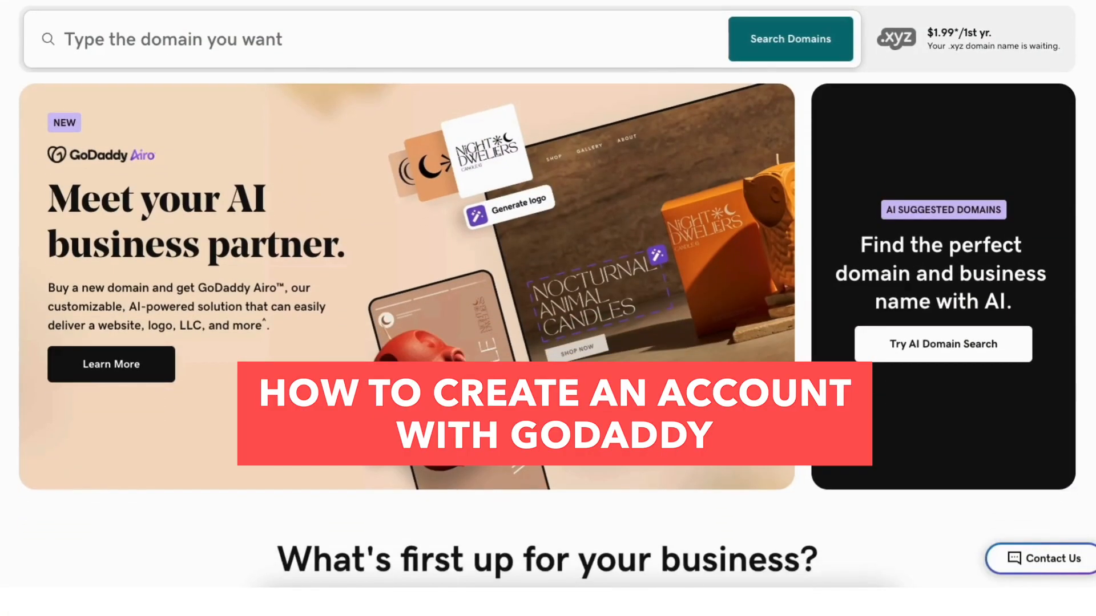
{"action": "scroll", "scroll_direction": "down", "scroll_amount": 3}
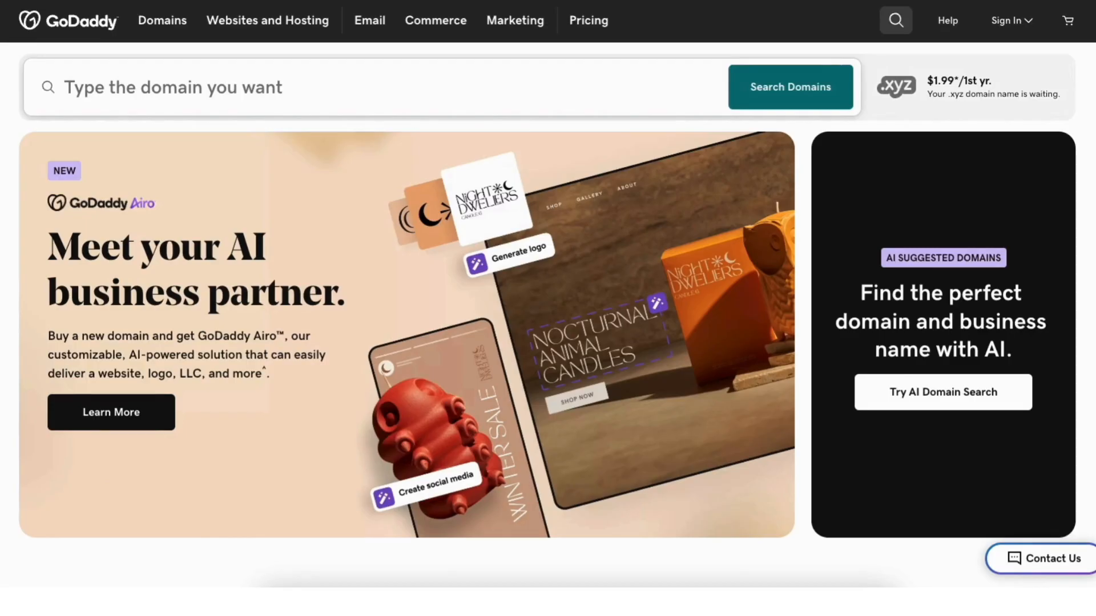
{"action": "mouse_move", "coordinate": [523, 126]}
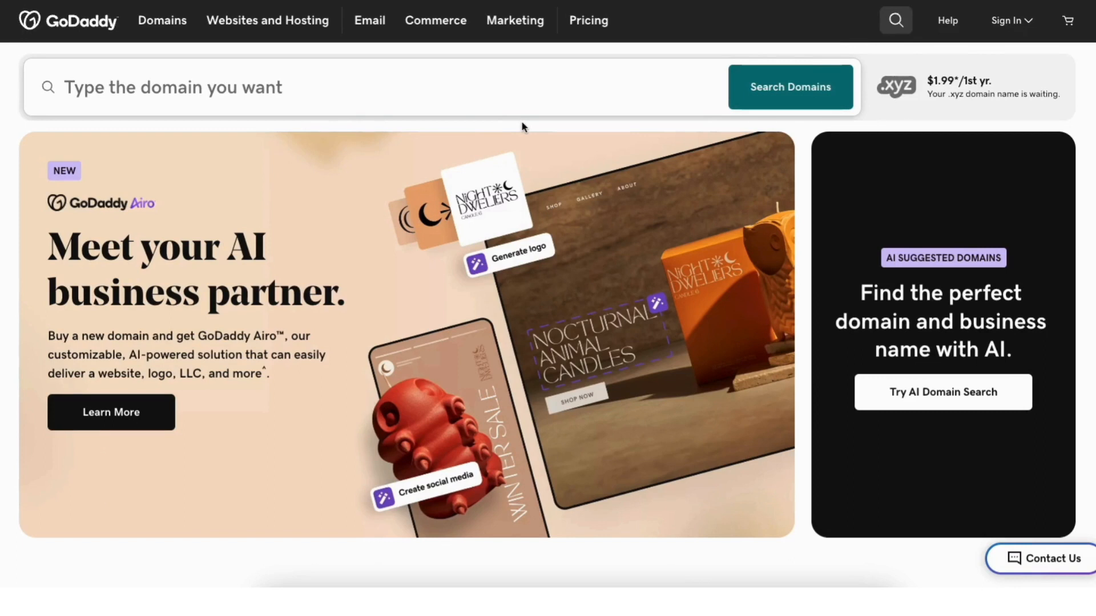
{"action": "mouse_move", "coordinate": [1012, 20]}
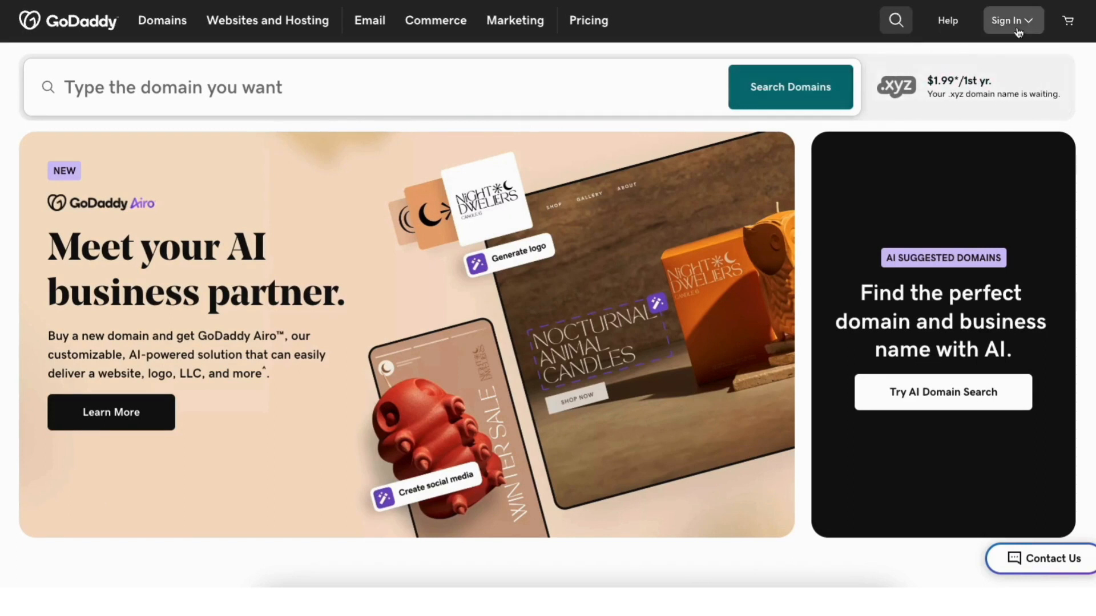
{"action": "left_click", "coordinate": [1013, 20]}
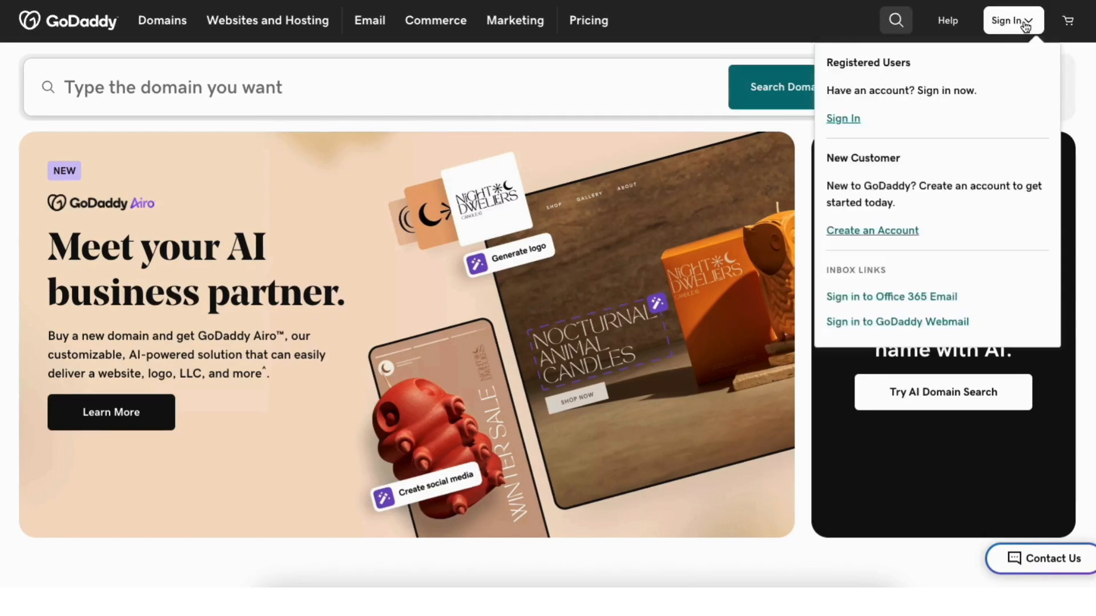
{"action": "mouse_move", "coordinate": [882, 230]}
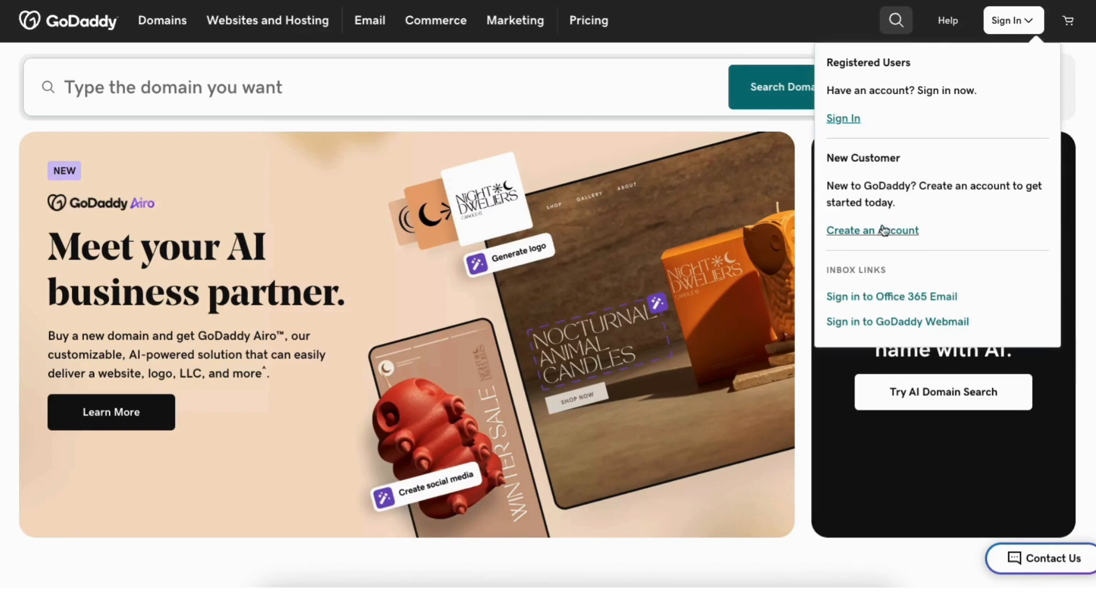
{"action": "mouse_move", "coordinate": [872, 231]}
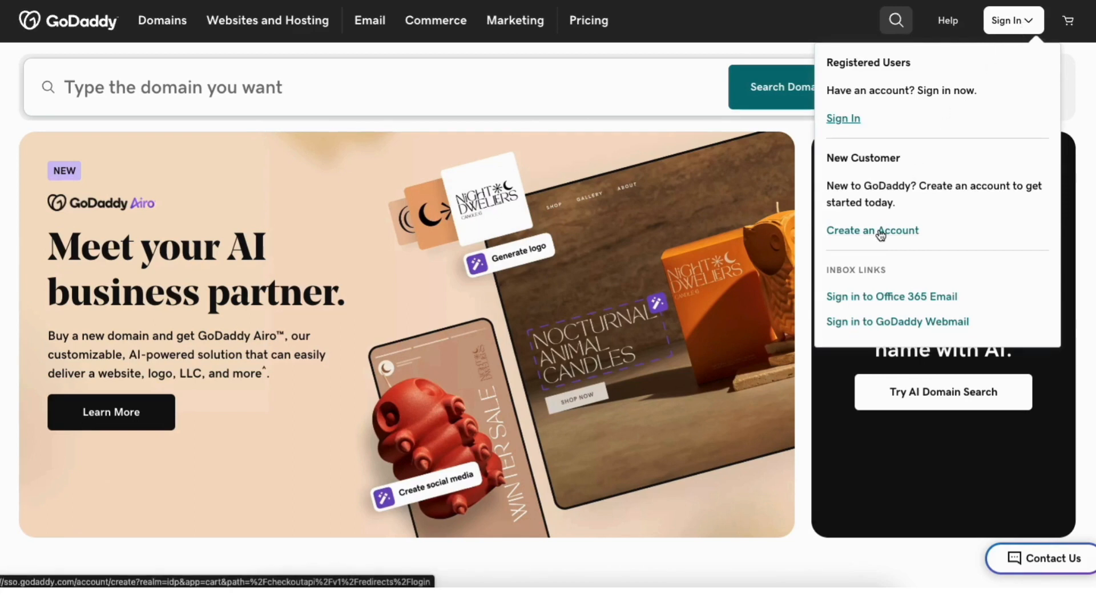
{"action": "left_click", "coordinate": [871, 229]}
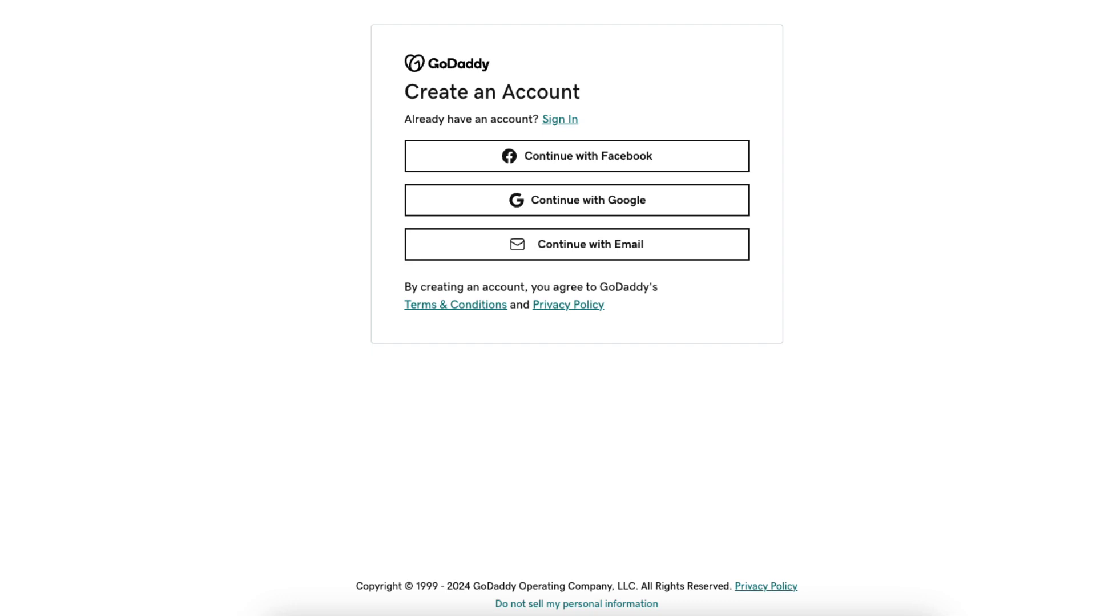
Choose Continue with Email to reach the email sign-up form
{"action": "left_click", "coordinate": [575, 244]}
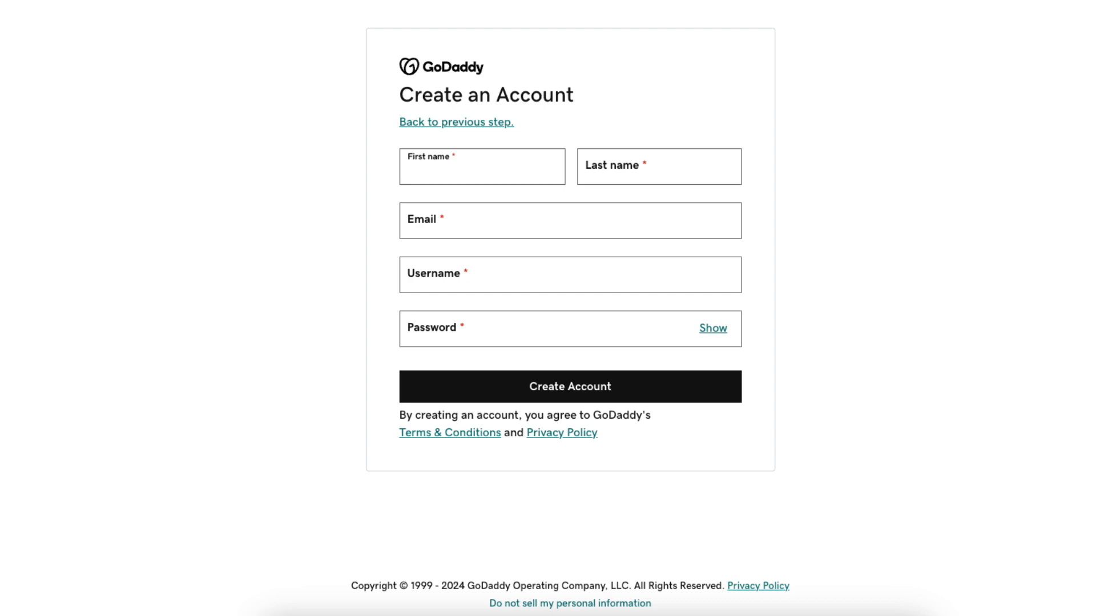
Enter name, email, username and password, create the account, and send the verification code
{"action": "left_click", "coordinate": [569, 387]}
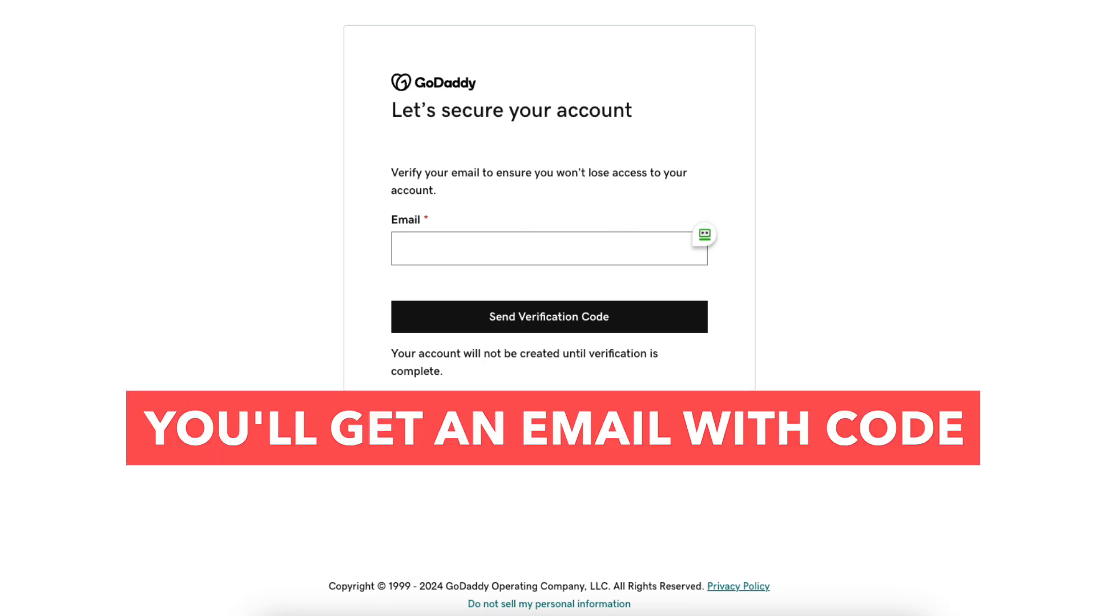
{"action": "left_click", "coordinate": [548, 316]}
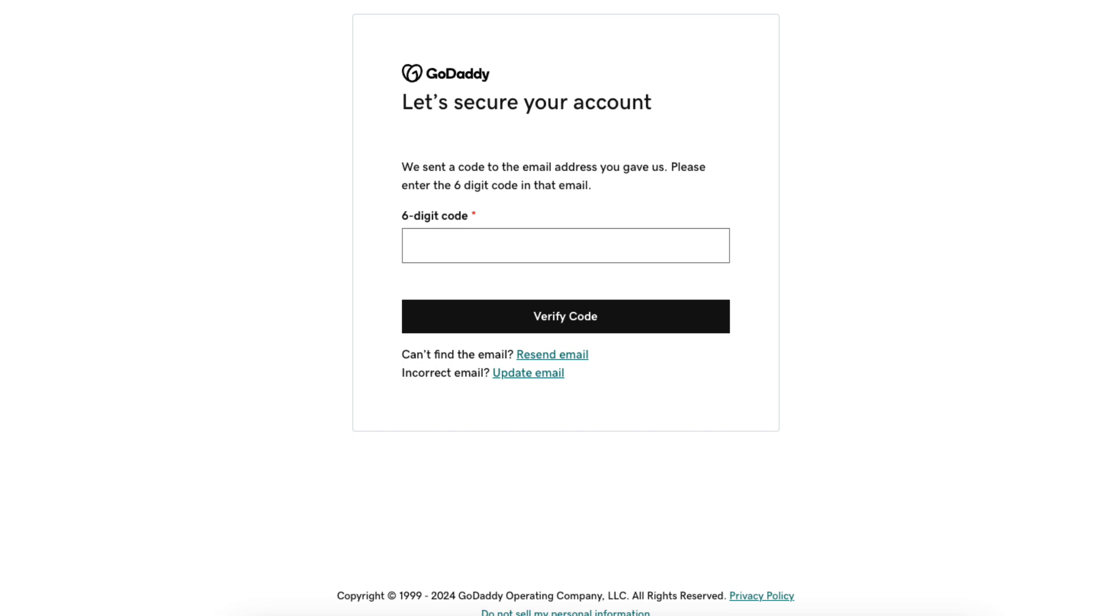
Enter the emailed 6-digit code and verify it to land signed in on the homepage
{"action": "left_click", "coordinate": [565, 316]}
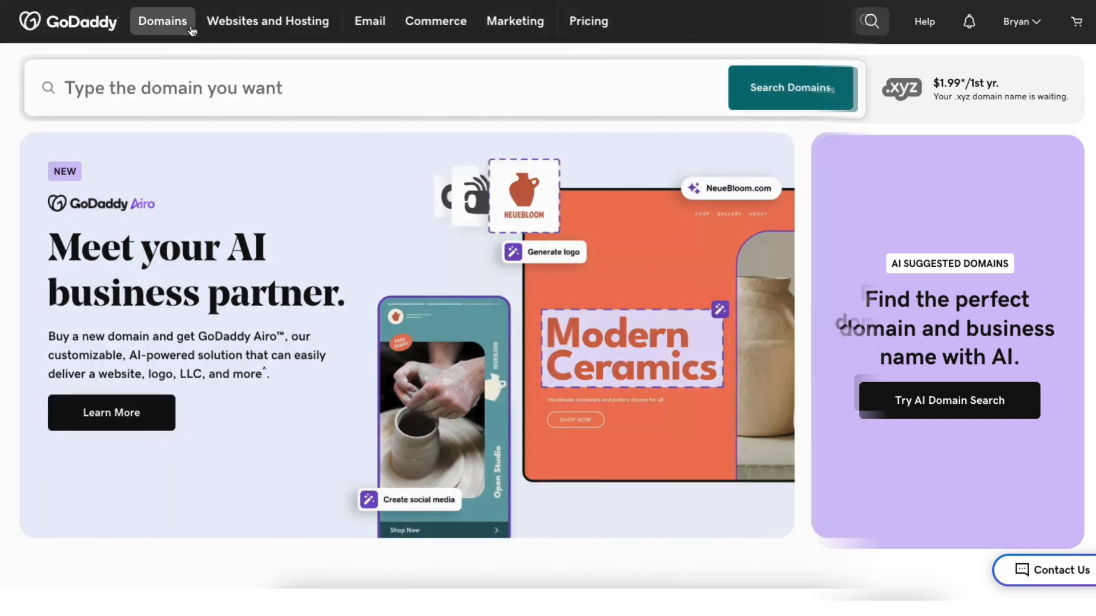
Browse the Domains, Websites and Hosting, Email and Commerce menus in the top navigation
{"action": "left_click", "coordinate": [163, 20]}
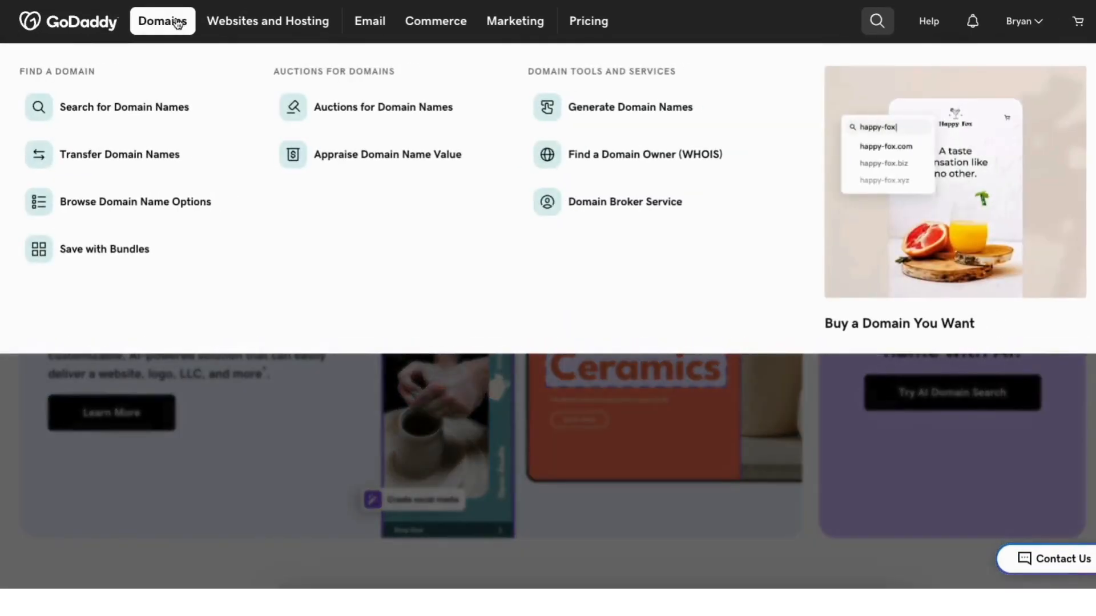
{"action": "left_click", "coordinate": [267, 20]}
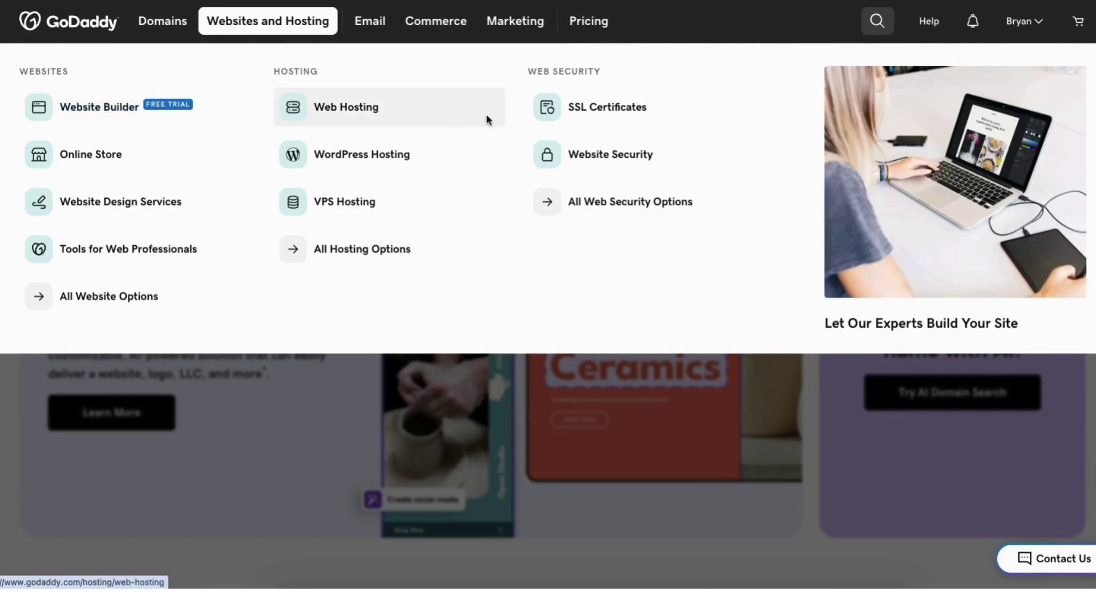
{"action": "mouse_move", "coordinate": [609, 154]}
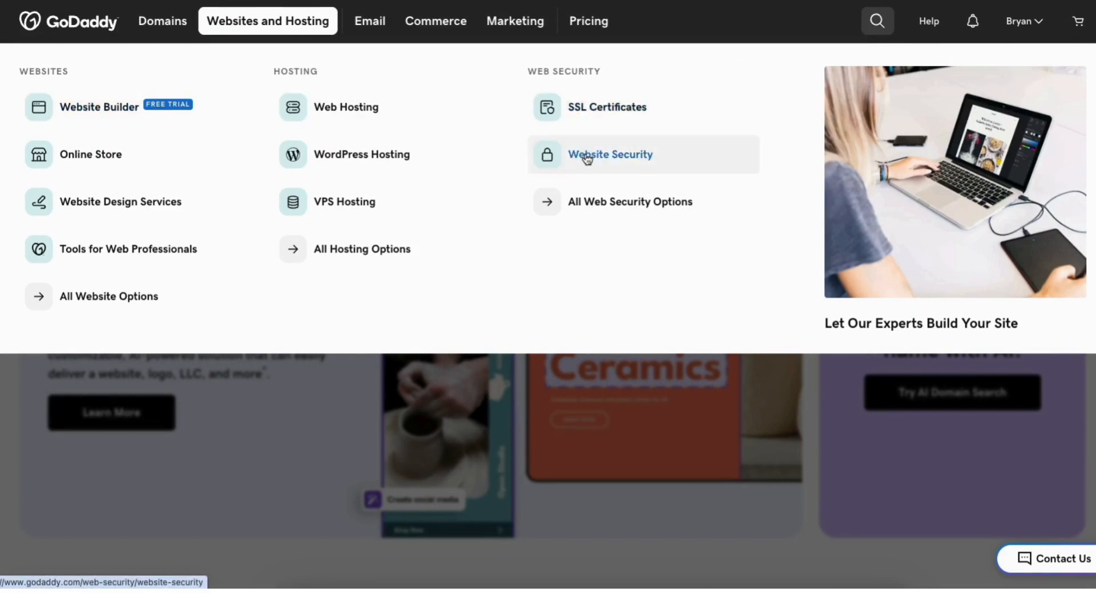
{"action": "mouse_move", "coordinate": [370, 20]}
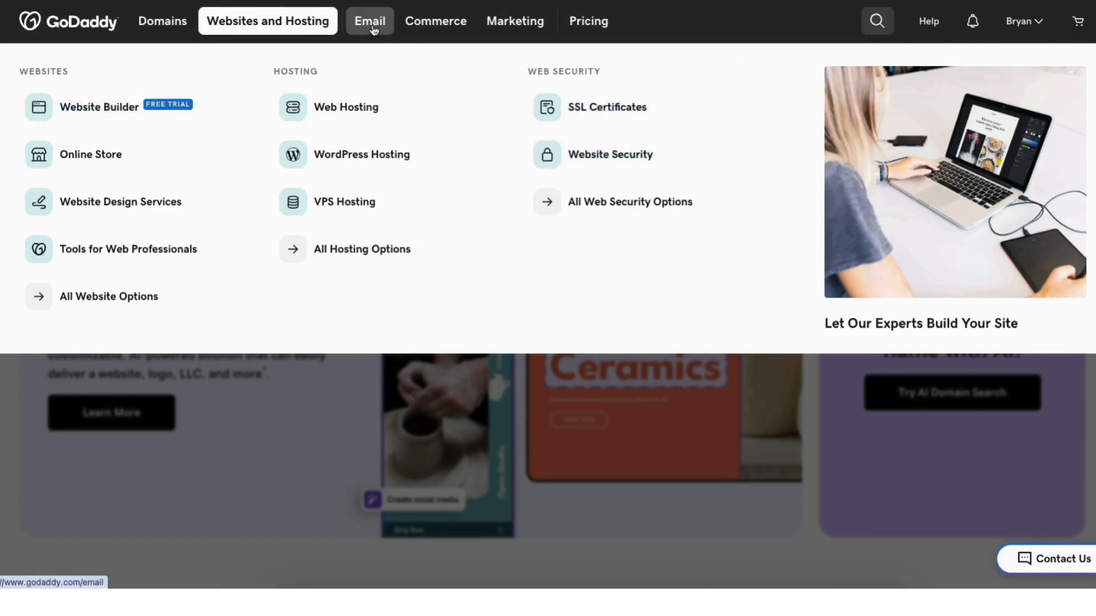
{"action": "left_click", "coordinate": [370, 20]}
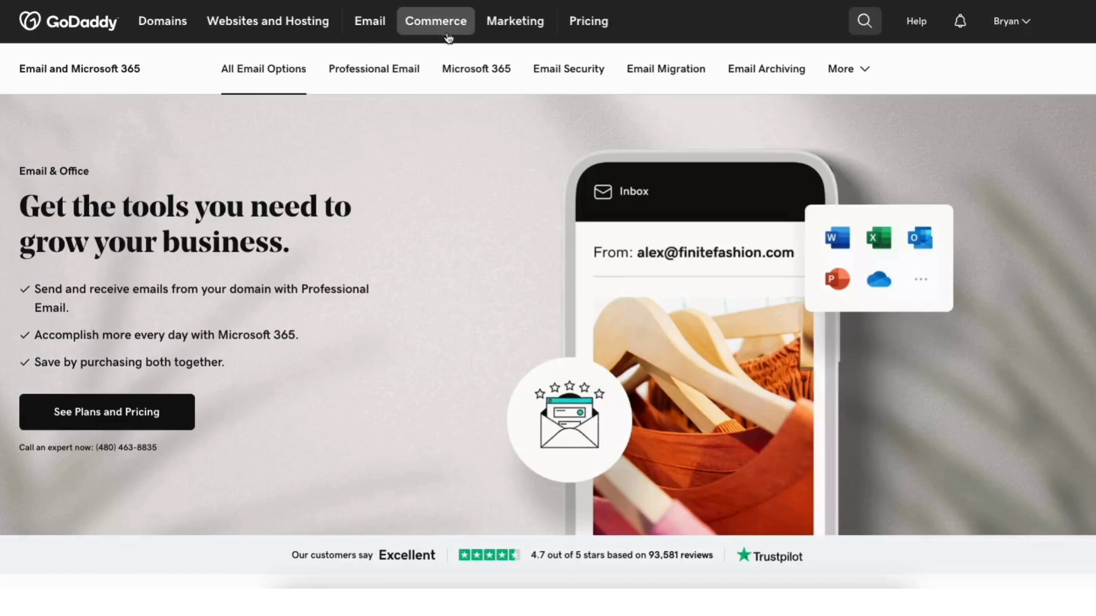
{"action": "left_click", "coordinate": [434, 20]}
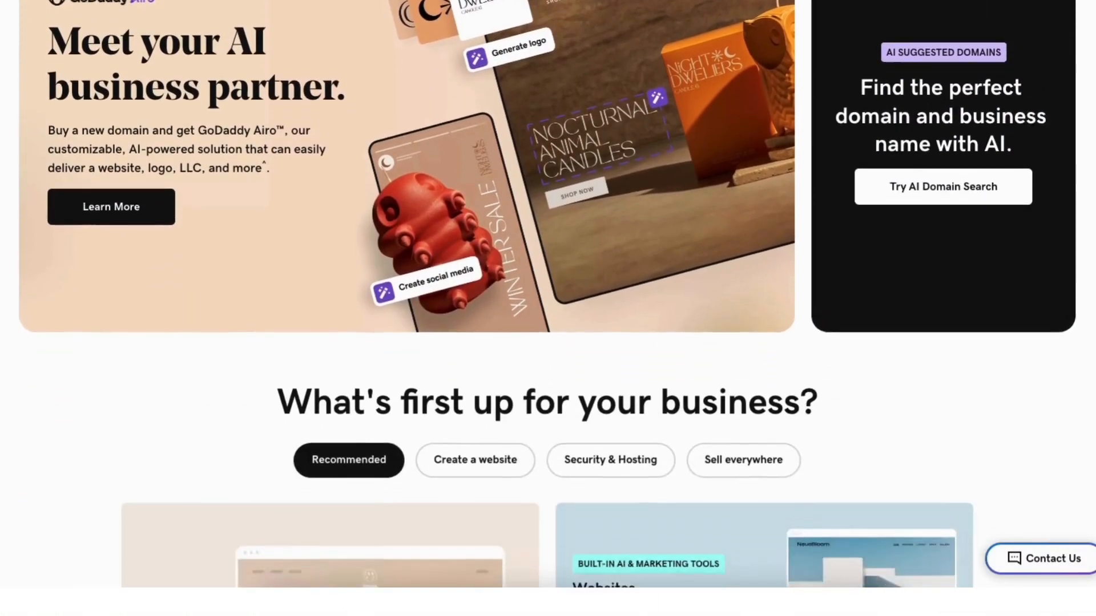
{"action": "scroll", "scroll_direction": "down", "scroll_amount": 3}
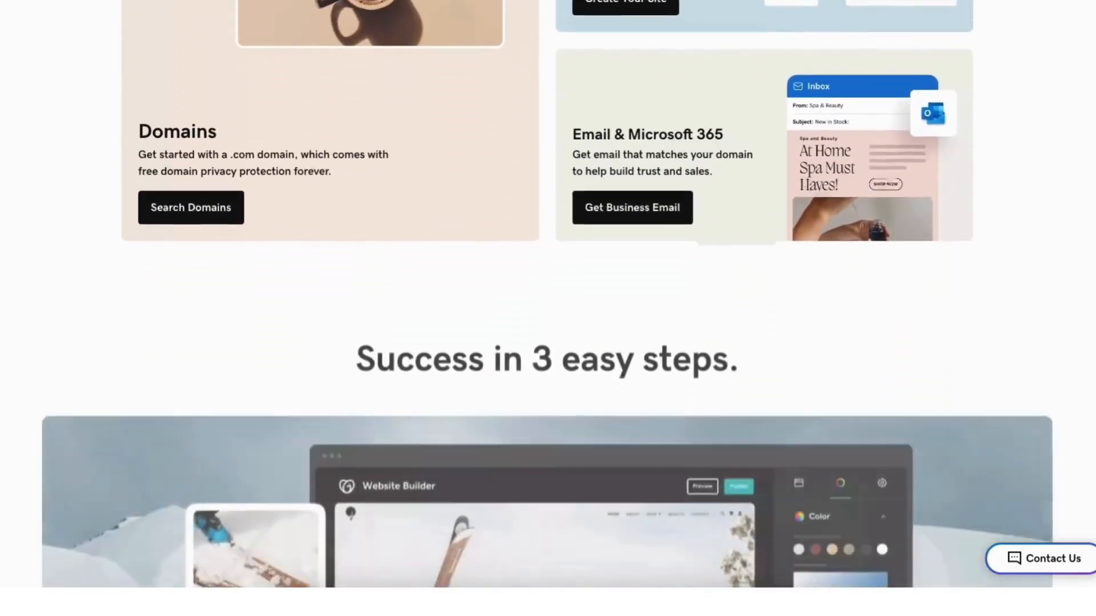
{"action": "scroll", "scroll_direction": "down", "scroll_amount": 3}
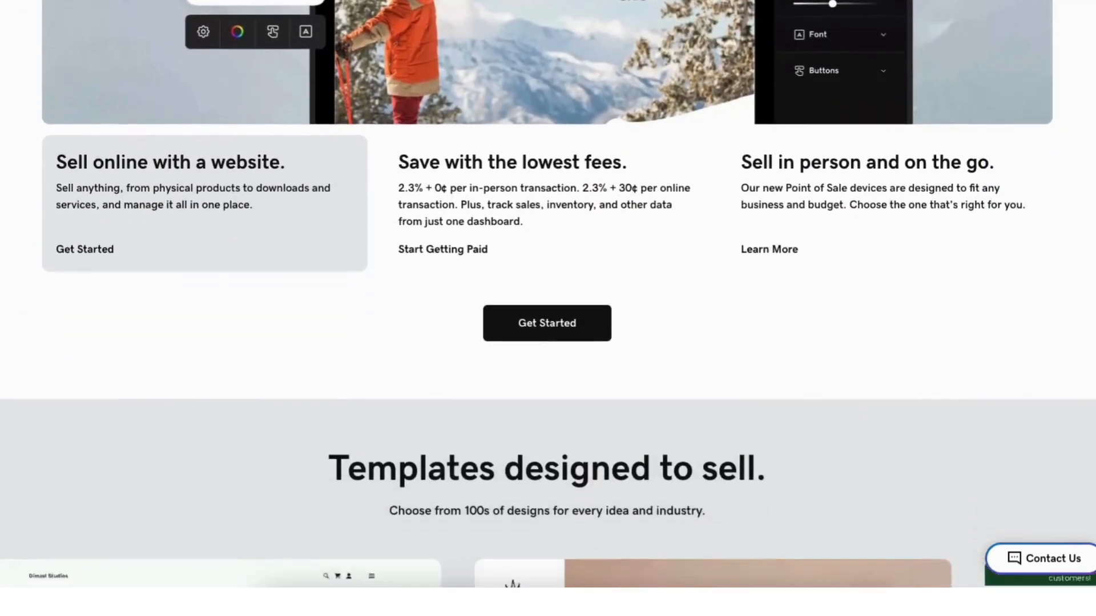